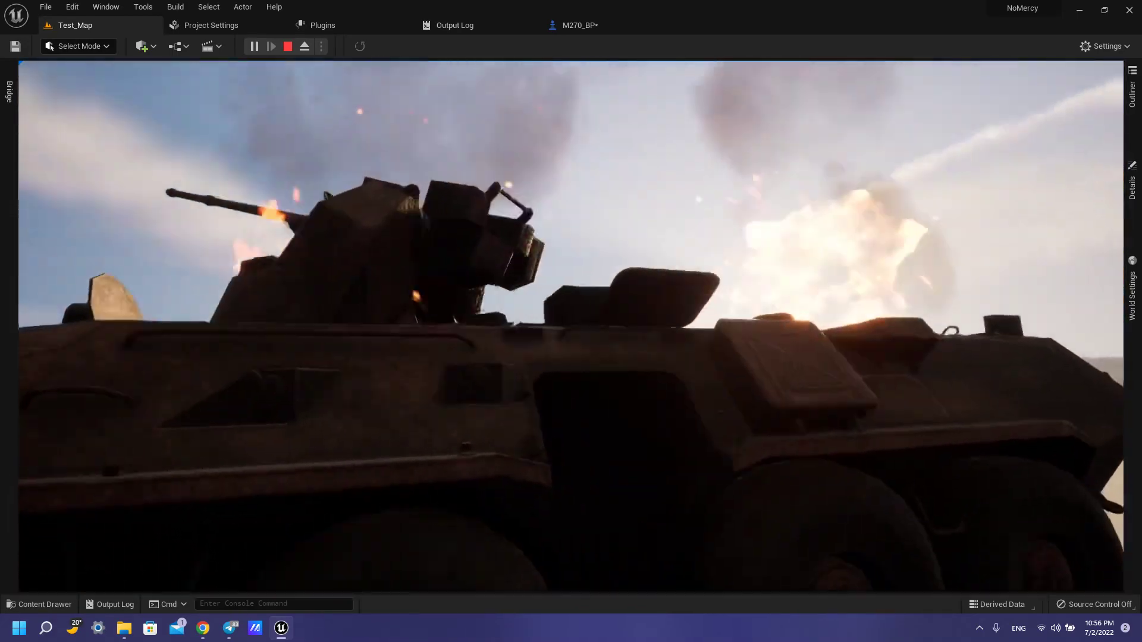
# Stop the game preview and select the M270_BP node deactivating fire effects and audio
pyautogui.click(286, 46)
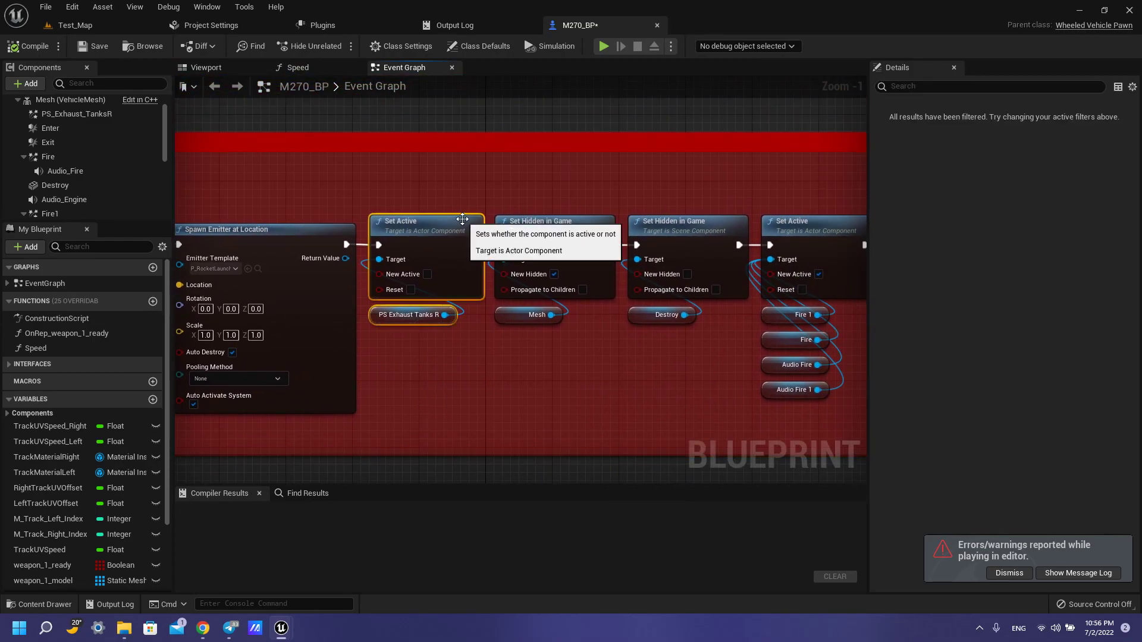
pyautogui.moveTo(413, 263)
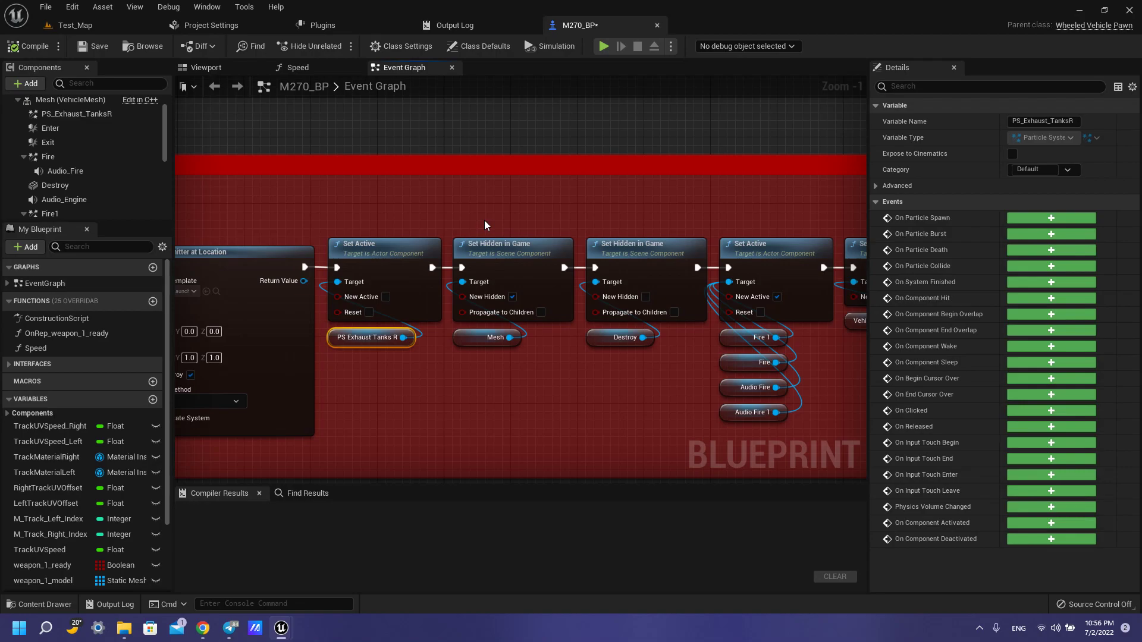
pyautogui.moveTo(486, 212)
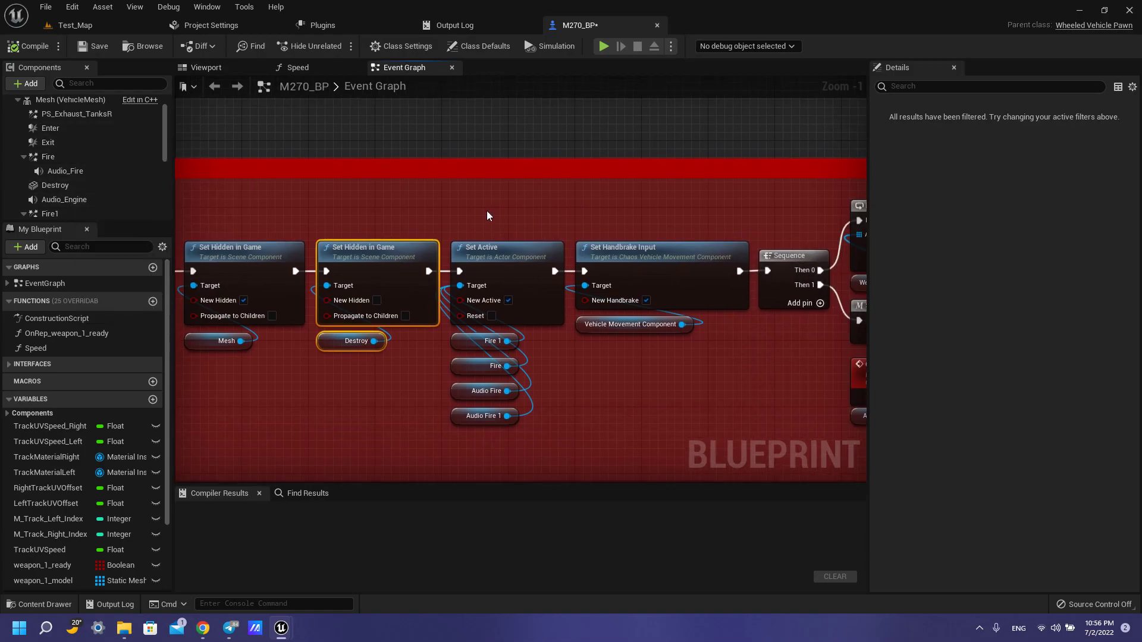
pyautogui.click(506, 247)
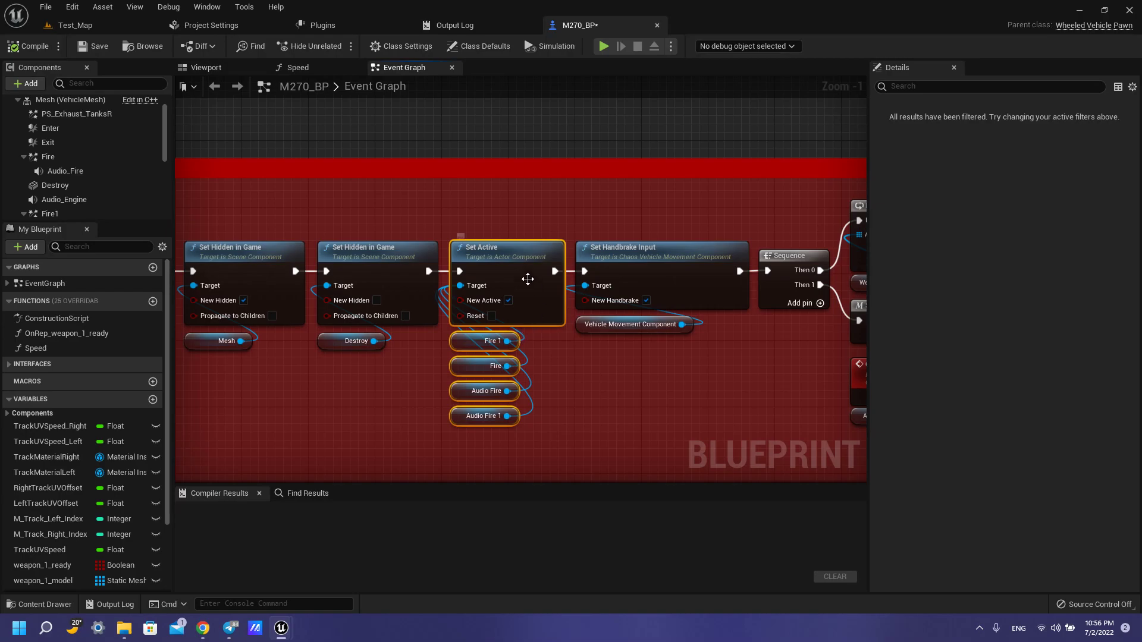
pyautogui.moveTo(427, 386)
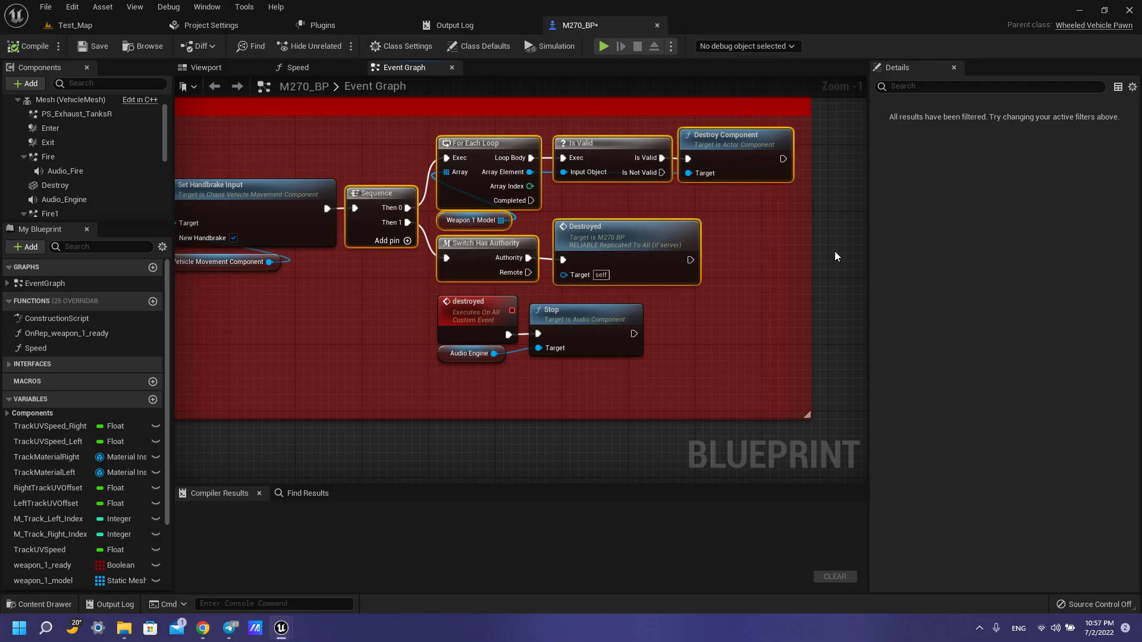
pyautogui.moveTo(528, 224)
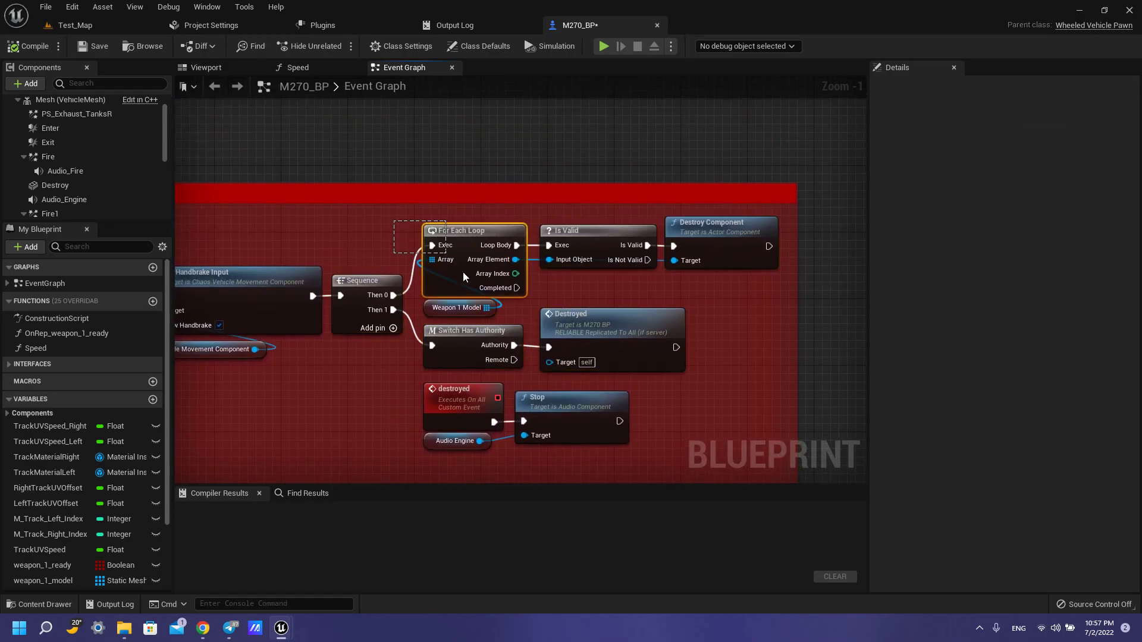
# Inspect the Destroy Component node and the destroyed event's replication settings
pyautogui.click(458, 307)
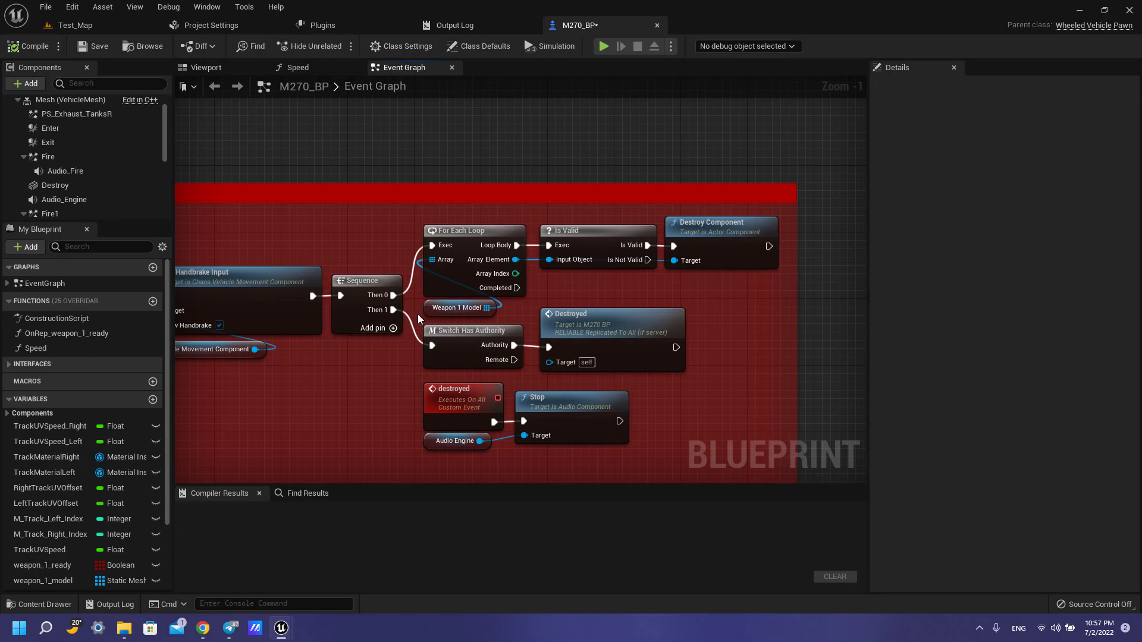
pyautogui.moveTo(566, 288)
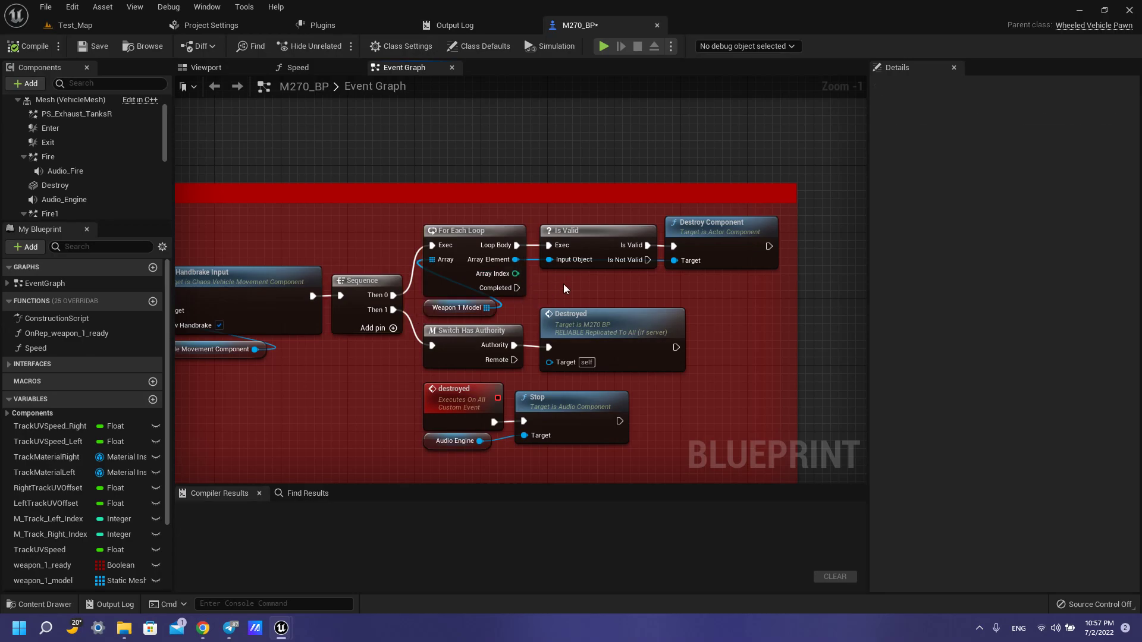
pyautogui.click(597, 231)
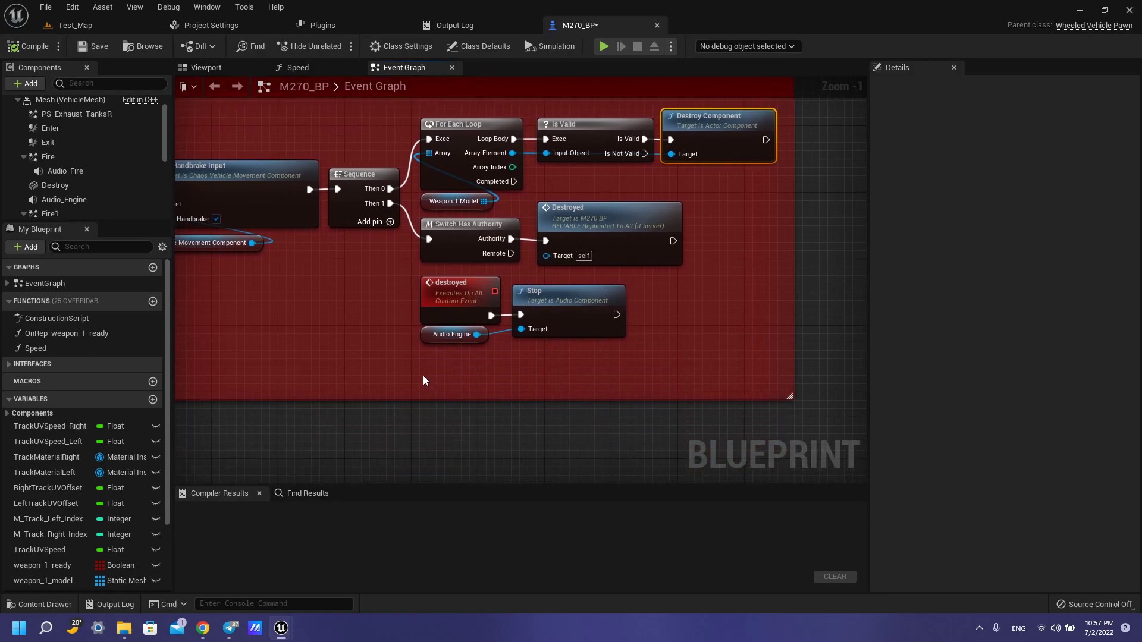
pyautogui.click(461, 298)
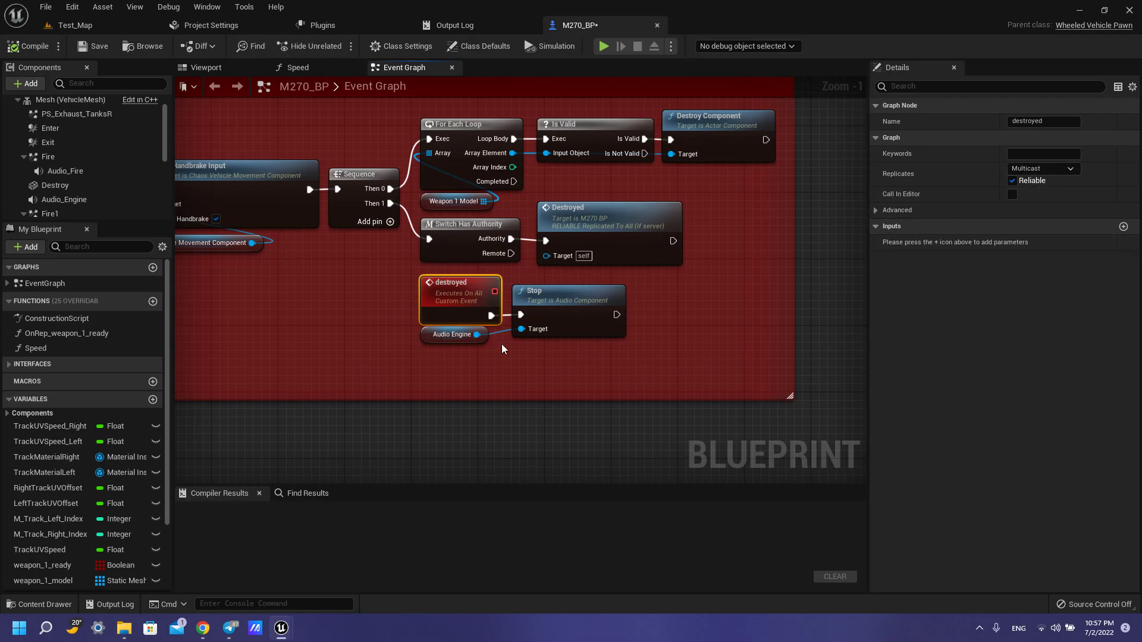
pyautogui.moveTo(496, 386)
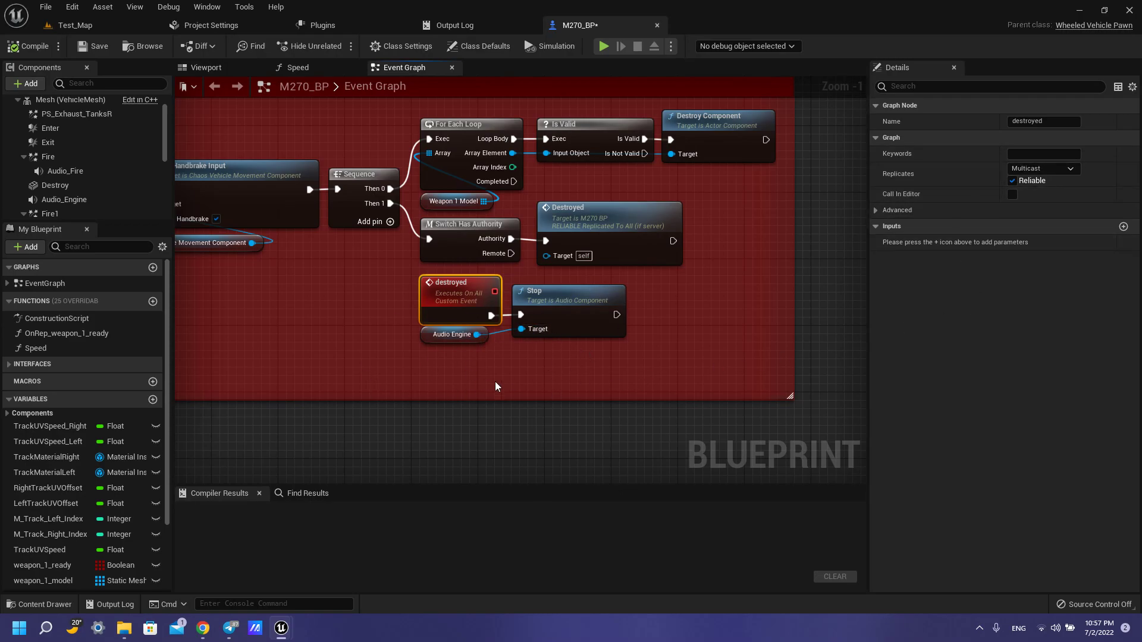
pyautogui.moveTo(522, 345)
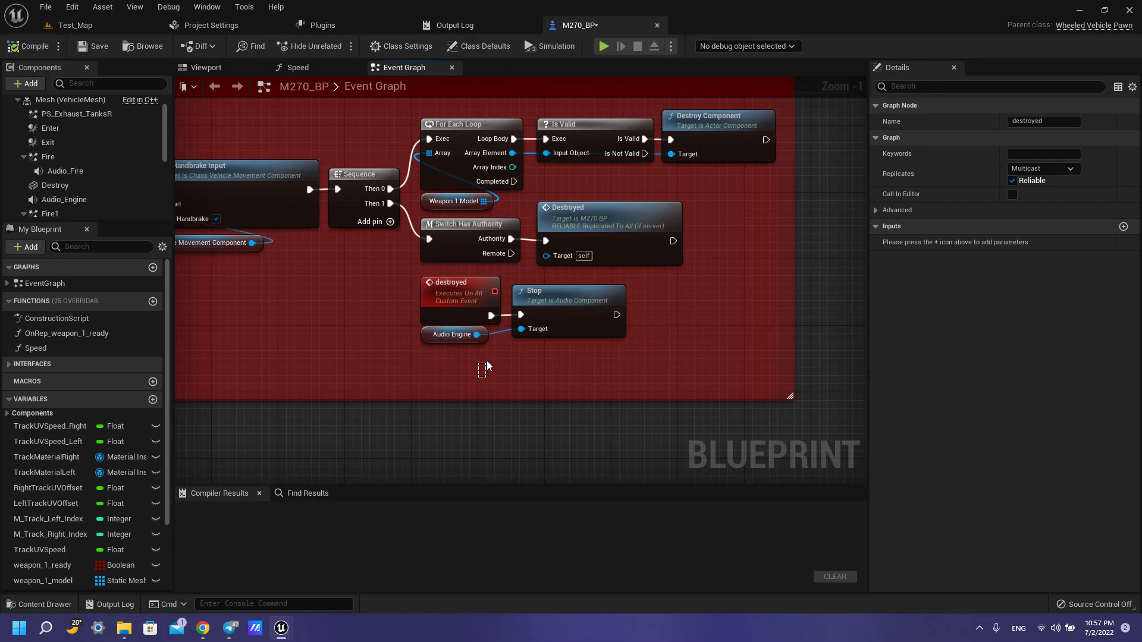
# Scroll the Event Graph to the Event Tick section setting the engine RPM parameter
pyautogui.scroll(-3)
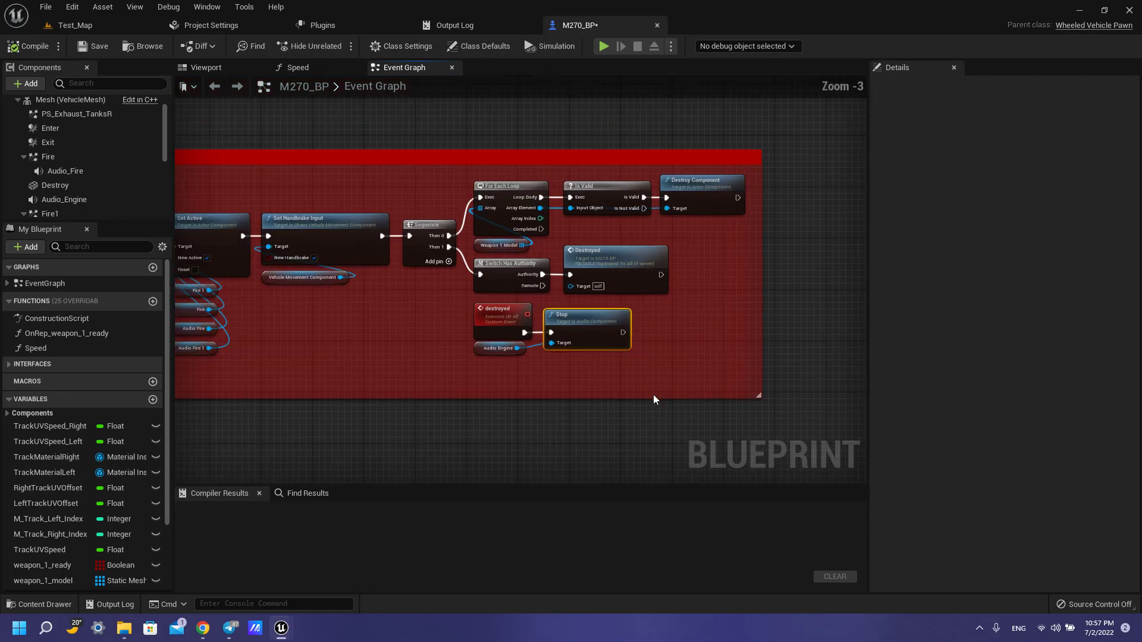
pyautogui.scroll(-3)
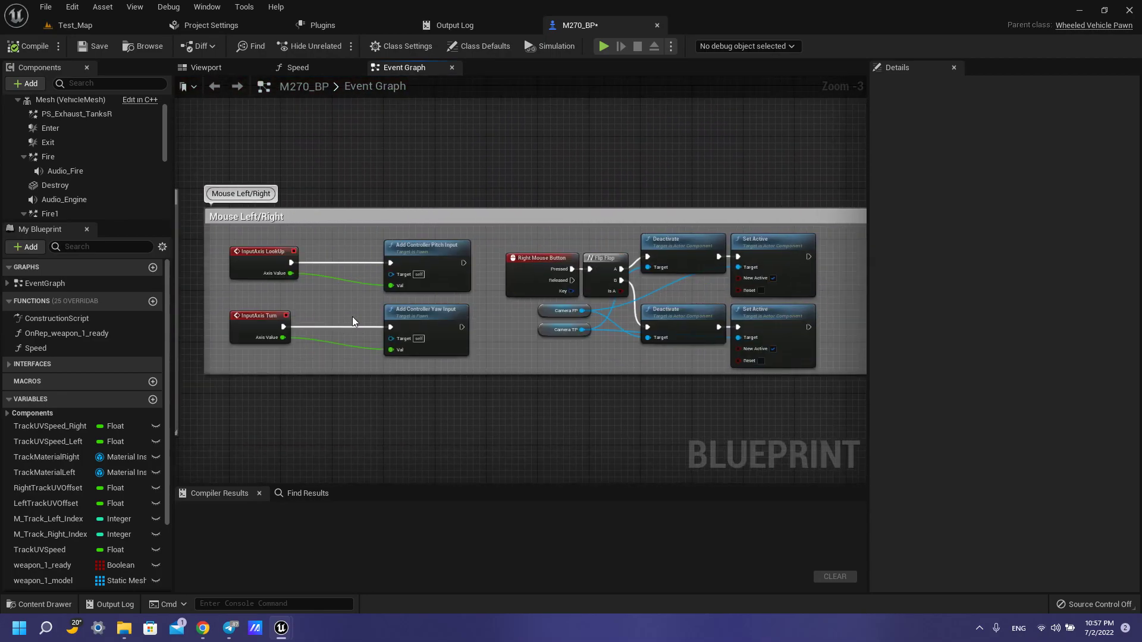
pyautogui.scroll(-3)
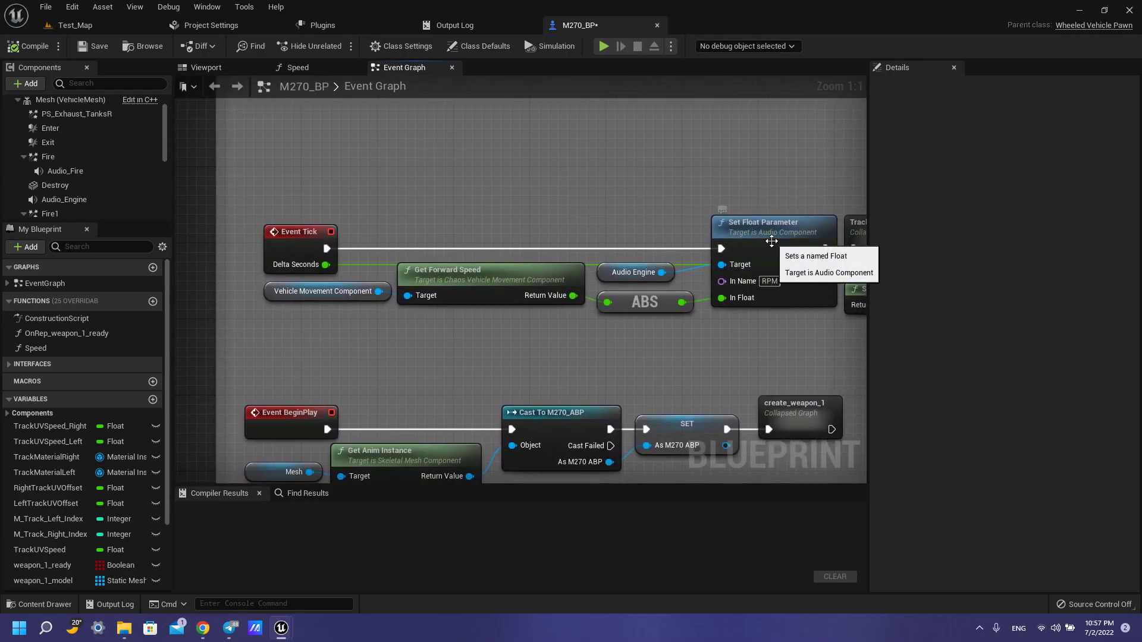
pyautogui.click(772, 222)
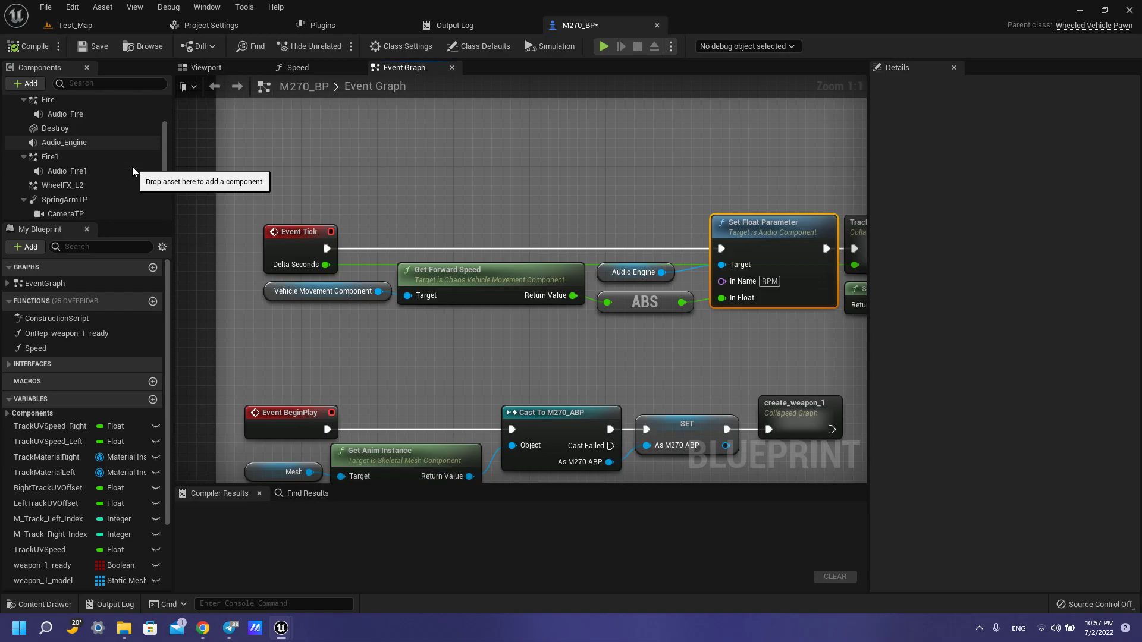
pyautogui.click(633, 272)
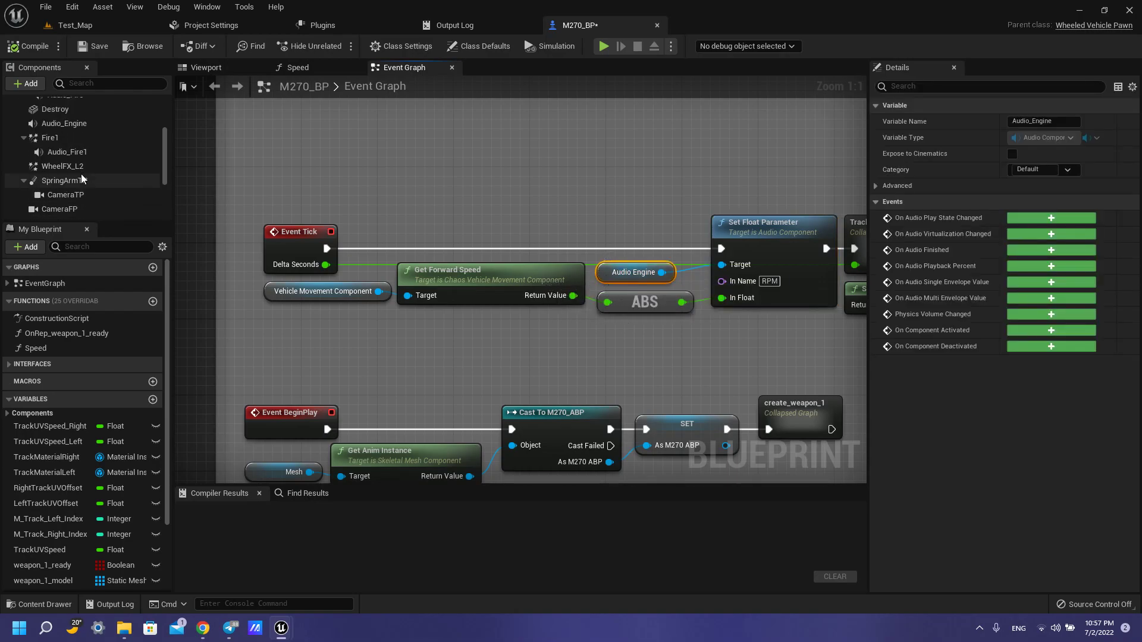
pyautogui.click(64, 123)
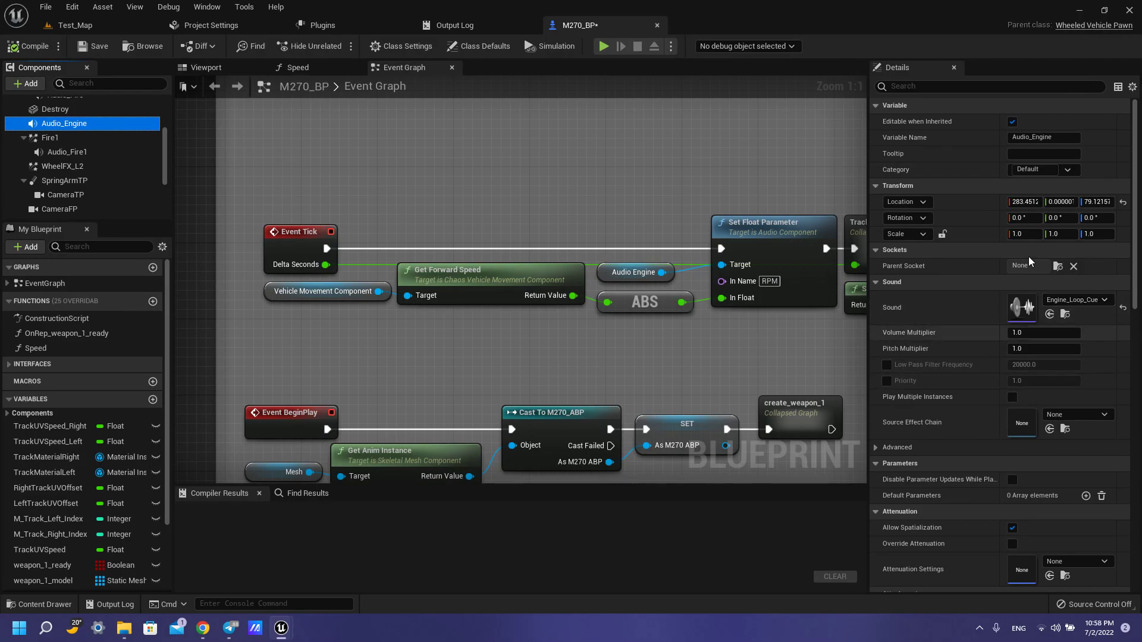
pyautogui.moveTo(1066, 314)
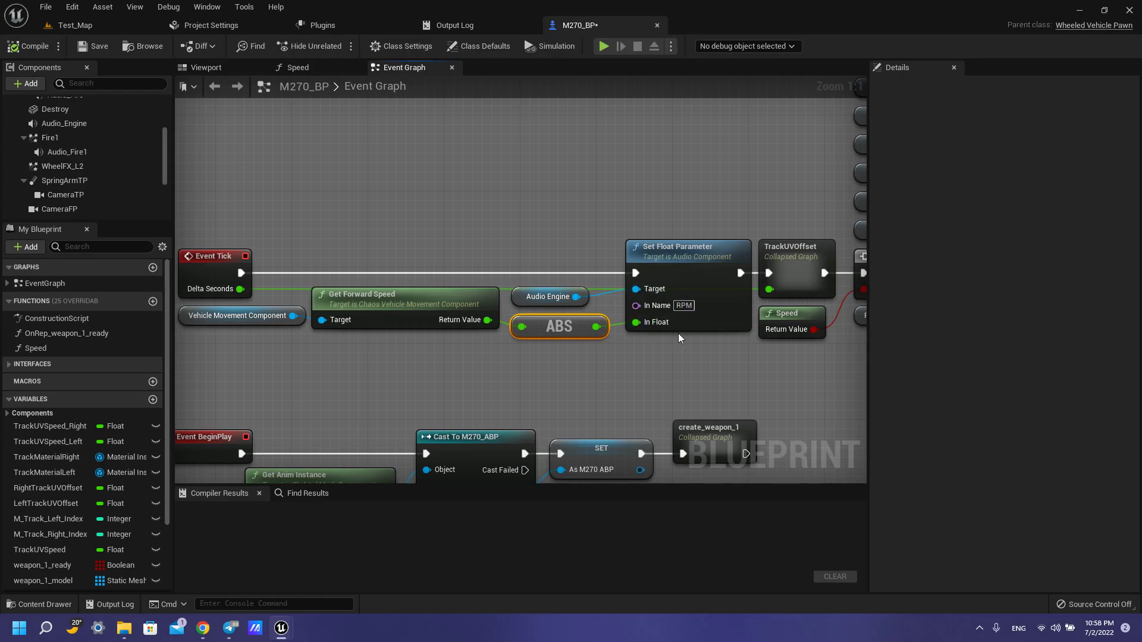
pyautogui.moveTo(671, 349)
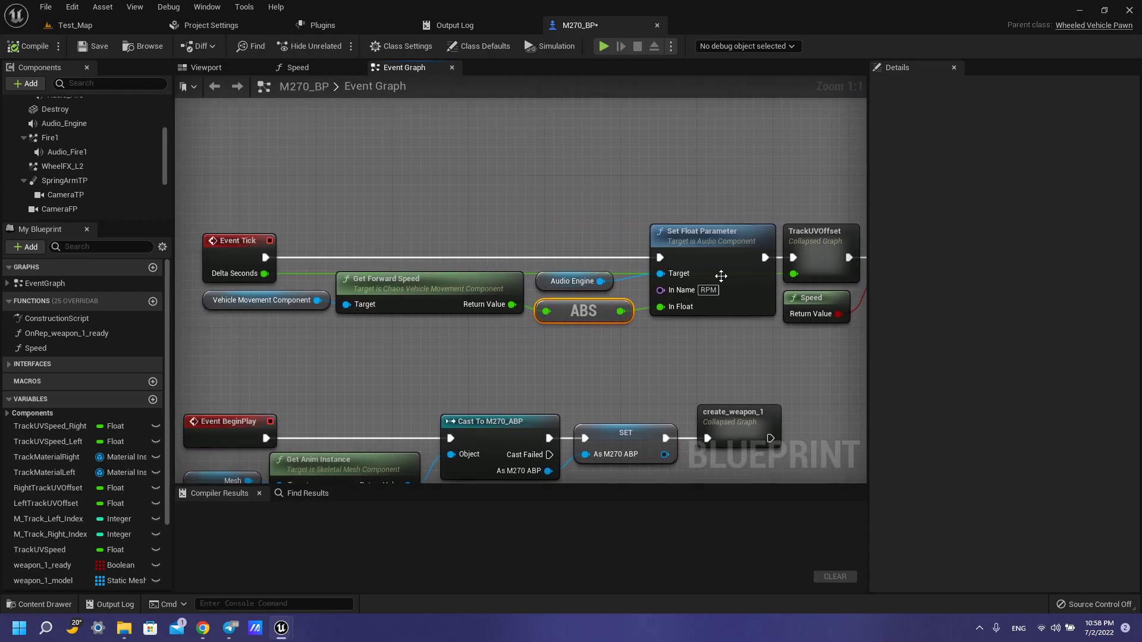
pyautogui.moveTo(654, 412)
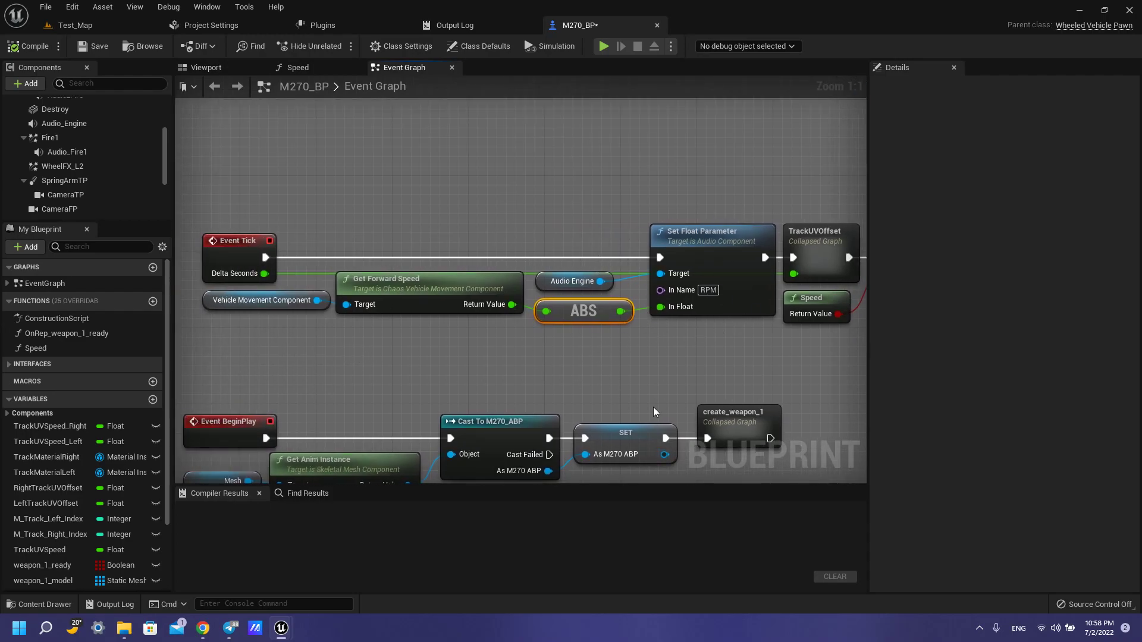
pyautogui.moveTo(641, 355)
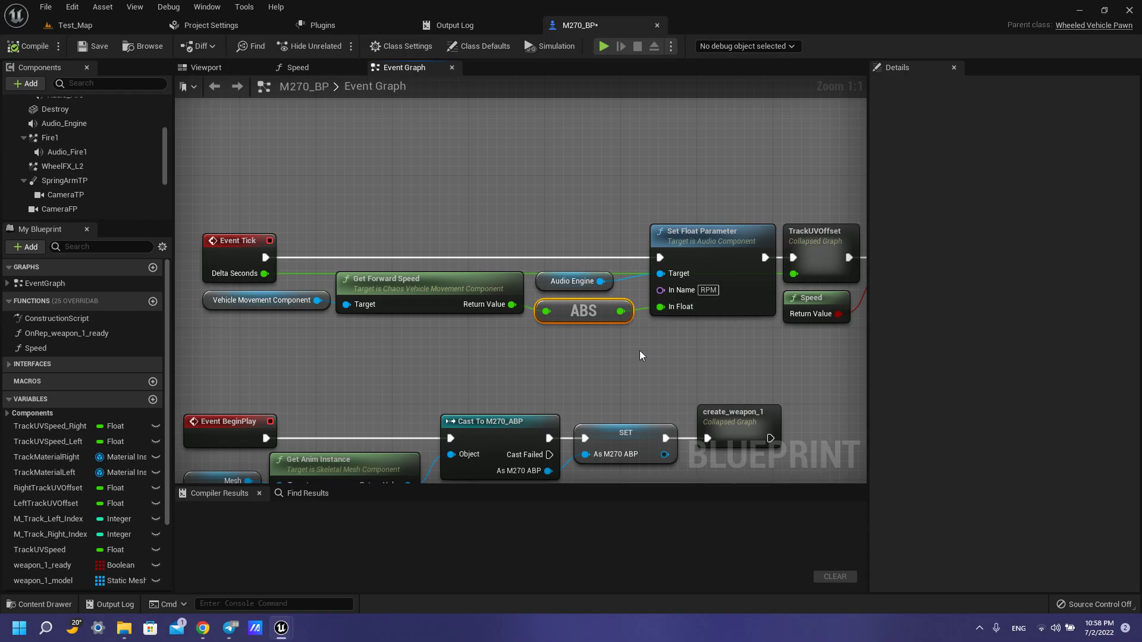
pyautogui.moveTo(661, 258)
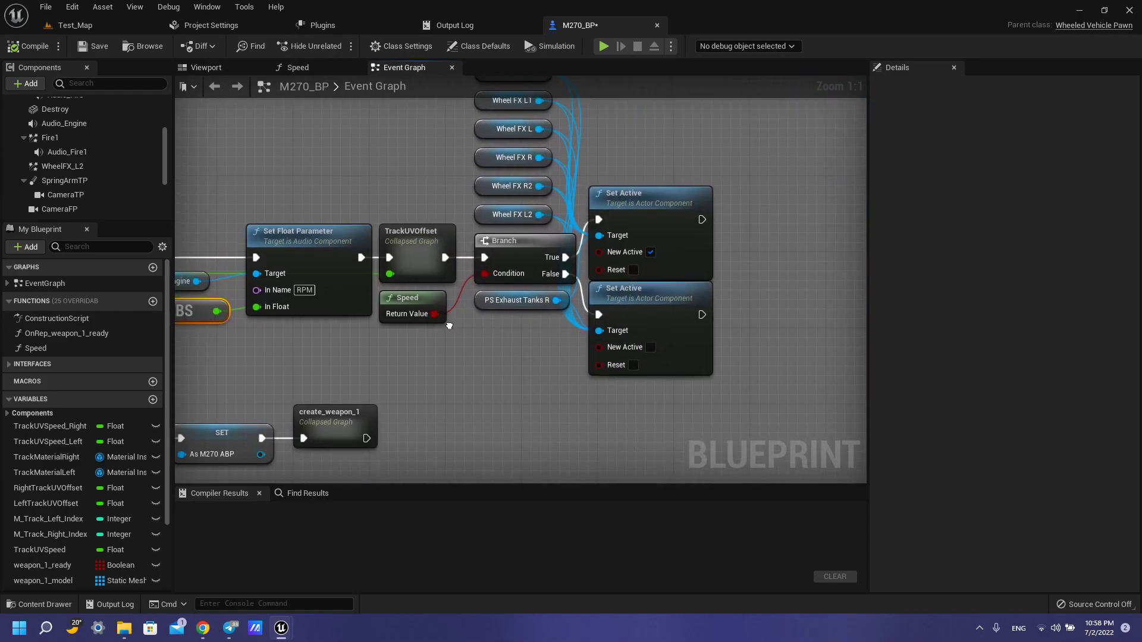
# Zoom out the graph and open the Content Drawer at Content > VigilanteContent
pyautogui.scroll(-3)
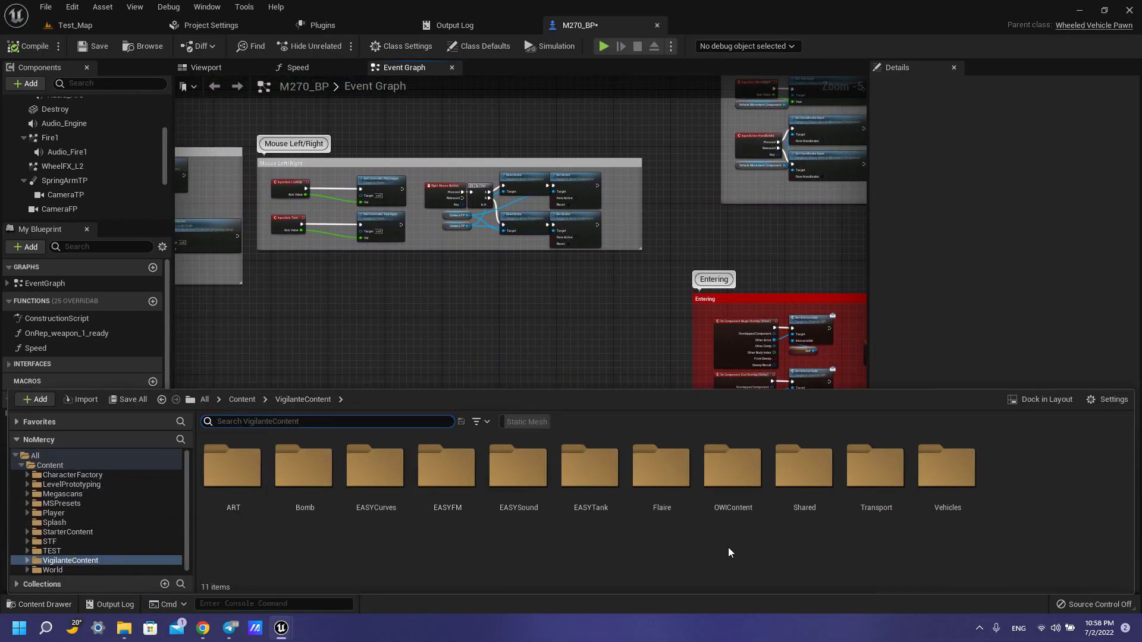
# Show the EASYSound folder in Explorer via its right-click menu
pyautogui.click(518, 466)
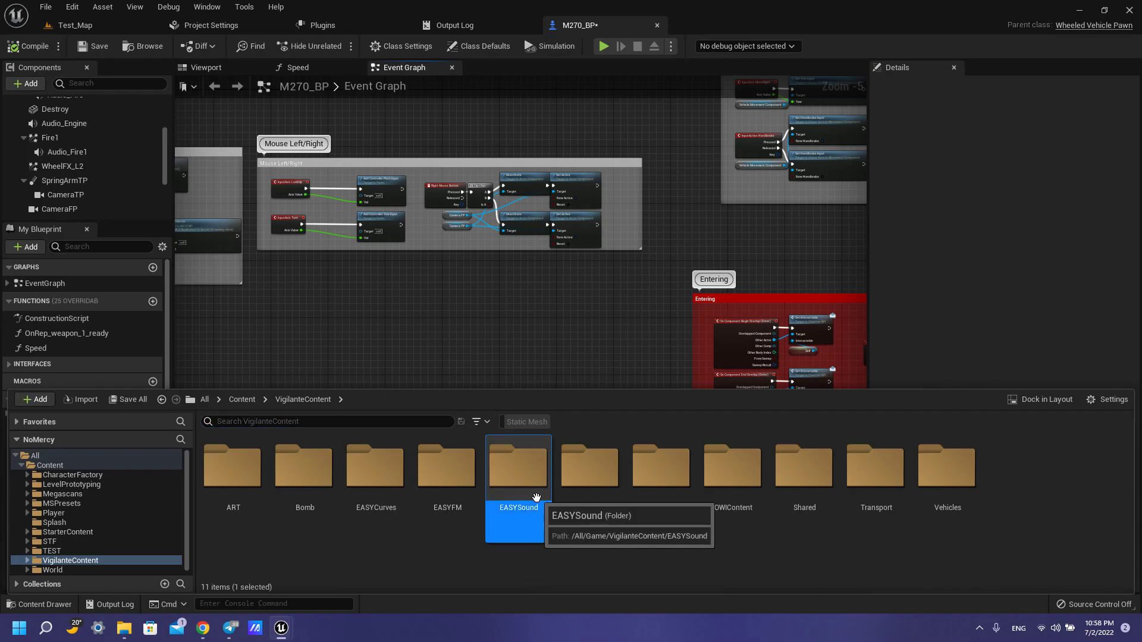
pyautogui.rightClick(518, 466)
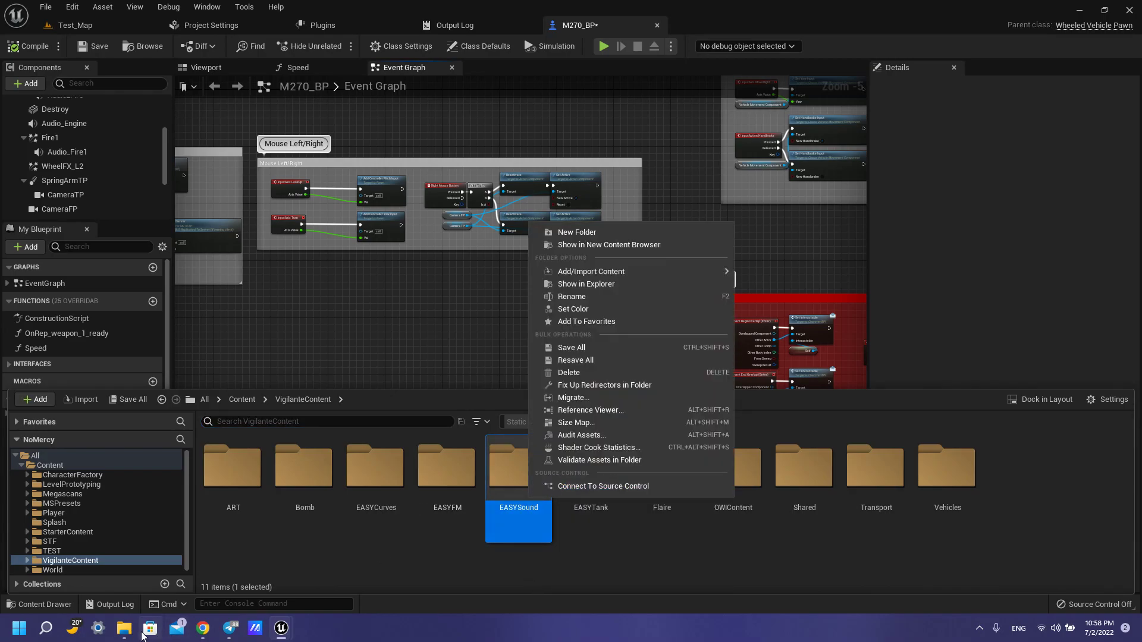
pyautogui.click(586, 283)
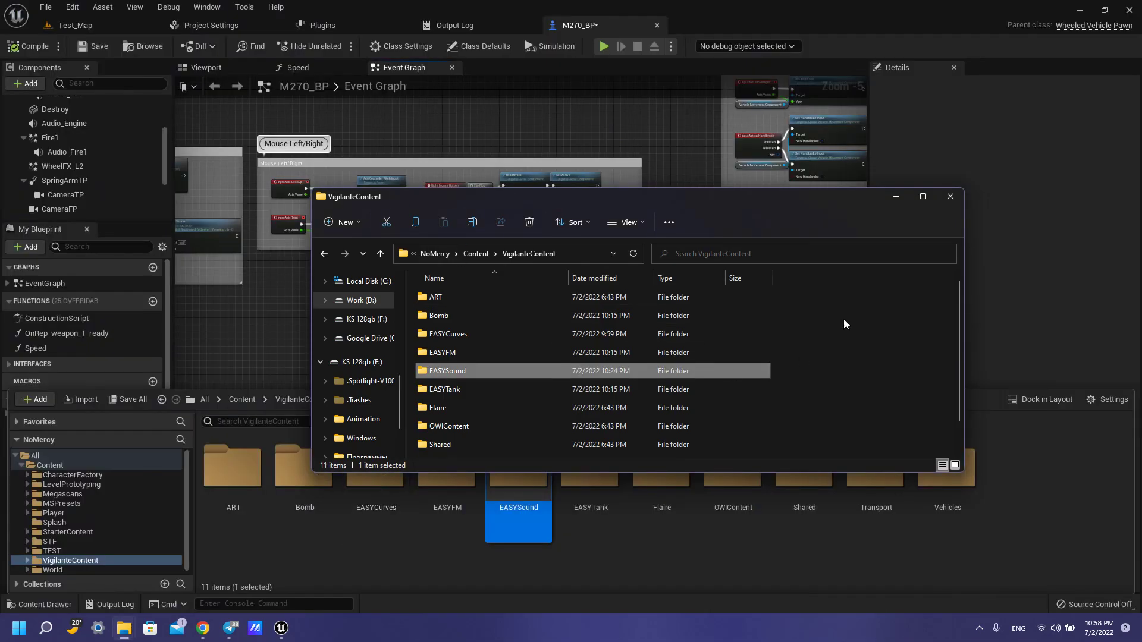
pyautogui.moveTo(467, 369)
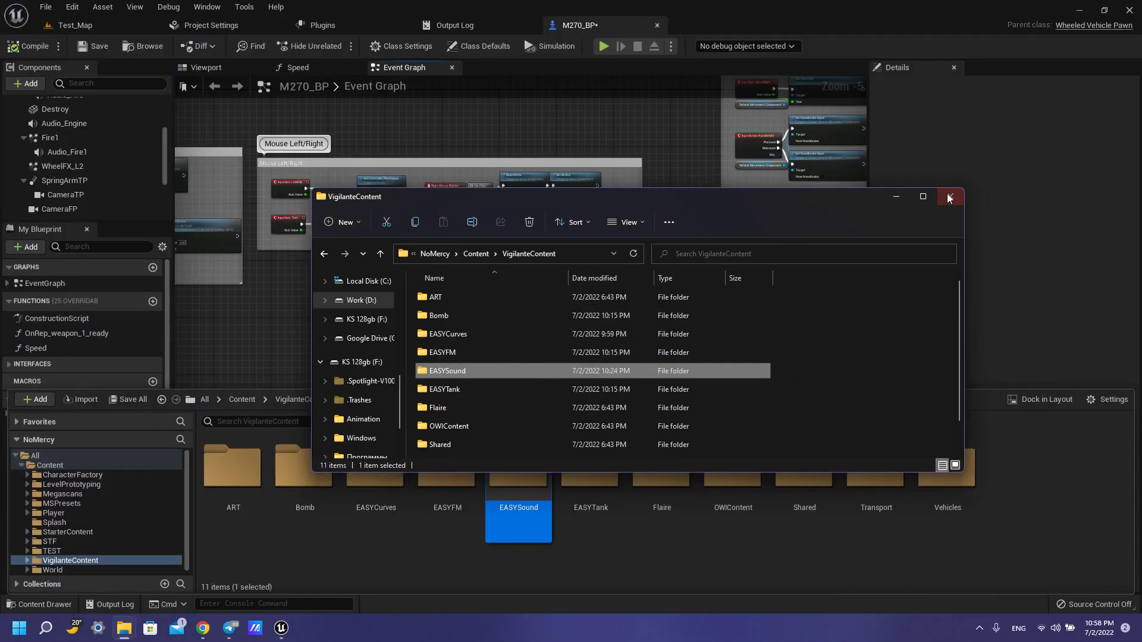
# Close the File Explorer window showing VigilanteContent
pyautogui.click(947, 197)
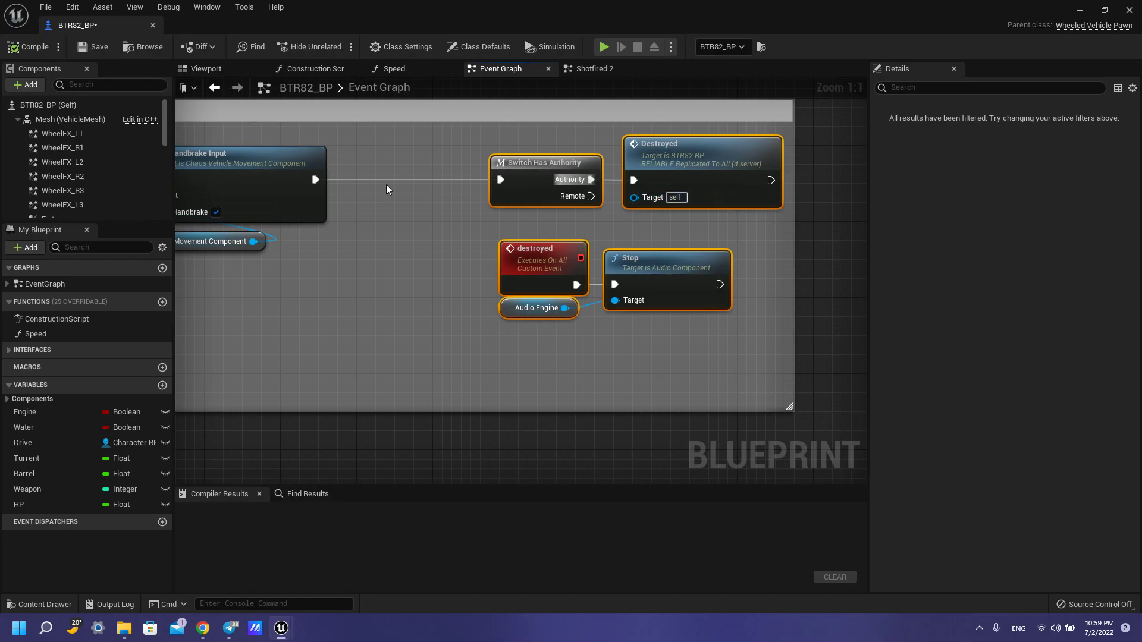
pyautogui.scroll(-3)
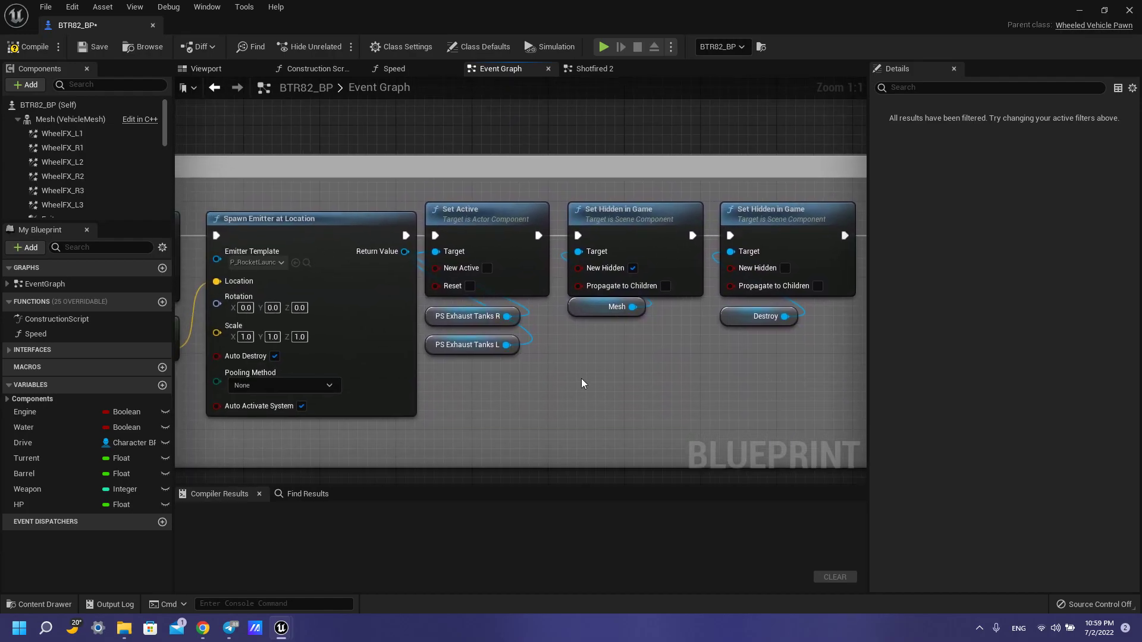
pyautogui.click(471, 344)
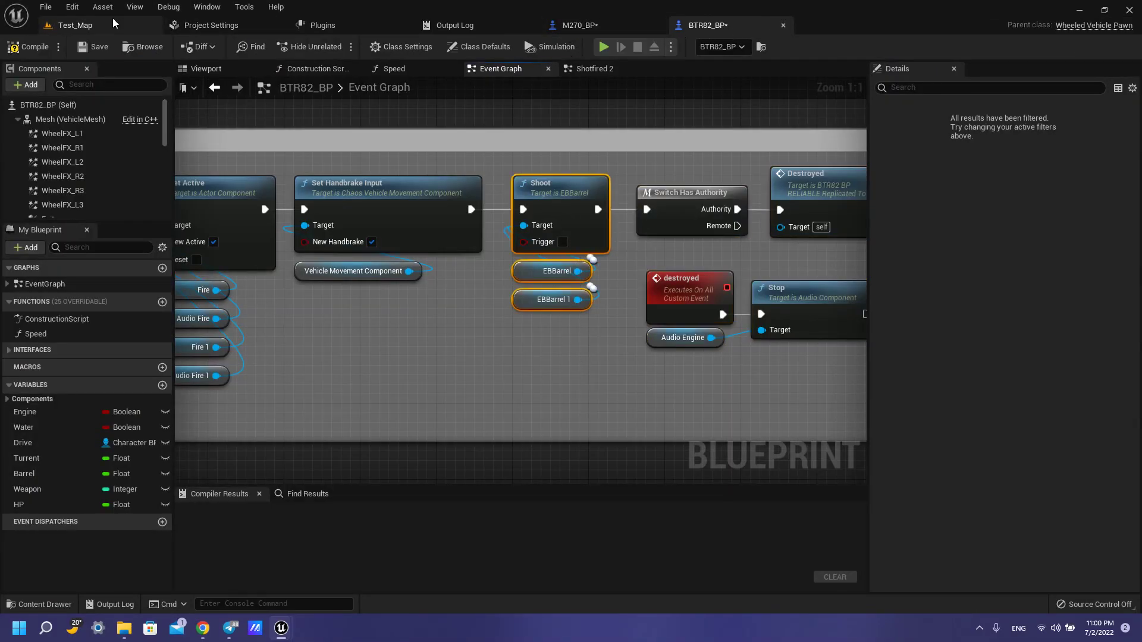
pyautogui.click(75, 25)
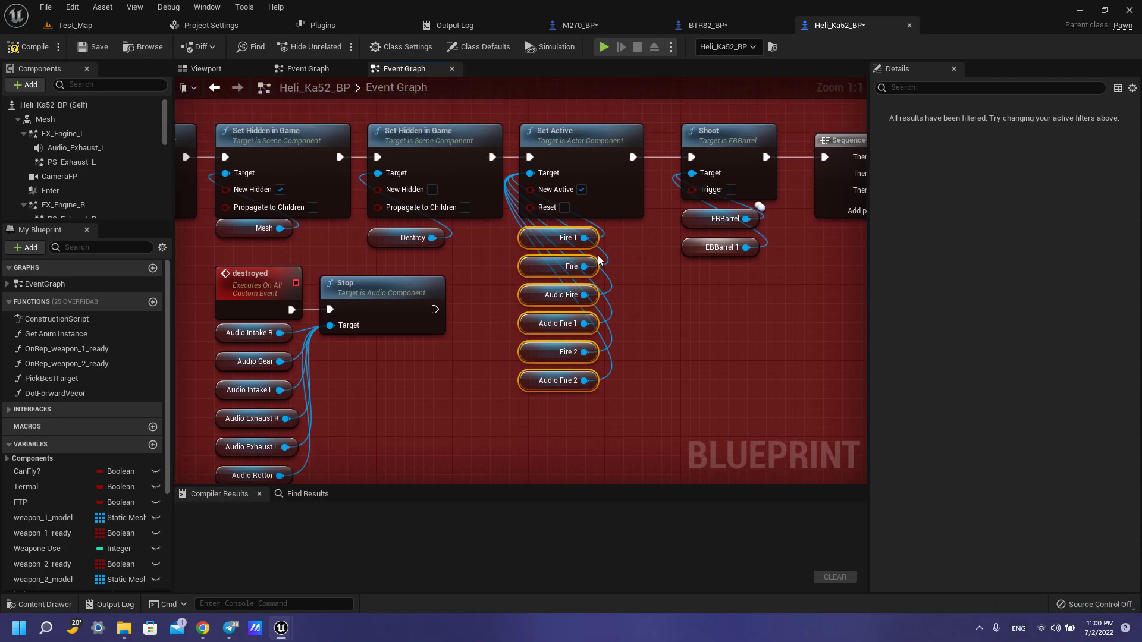
pyautogui.moveTo(590, 211)
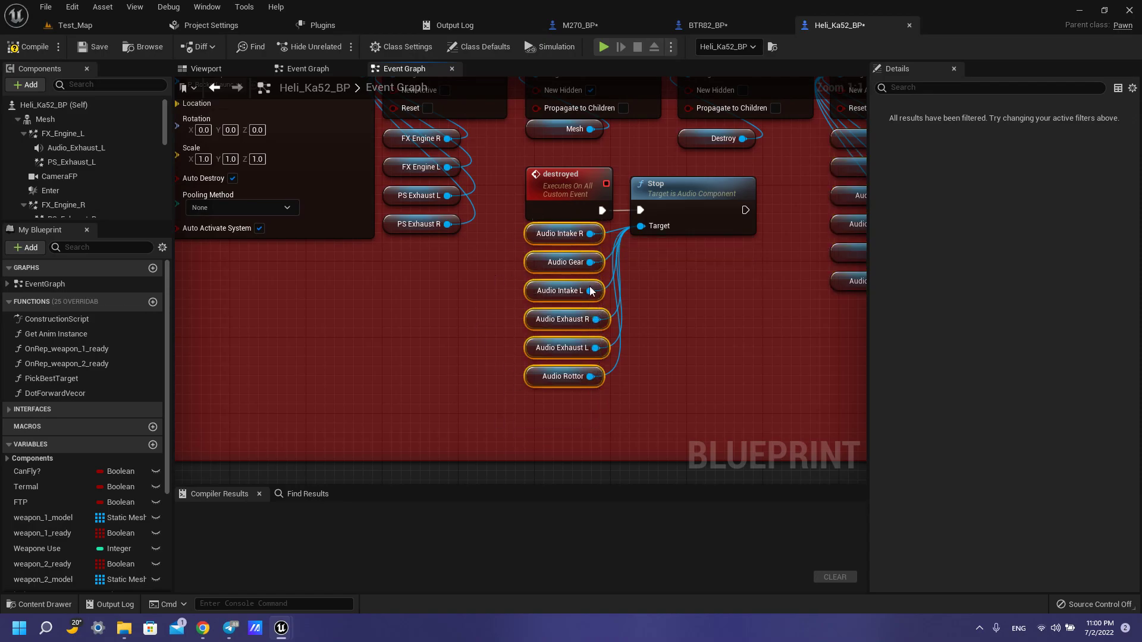
pyautogui.moveTo(509, 455)
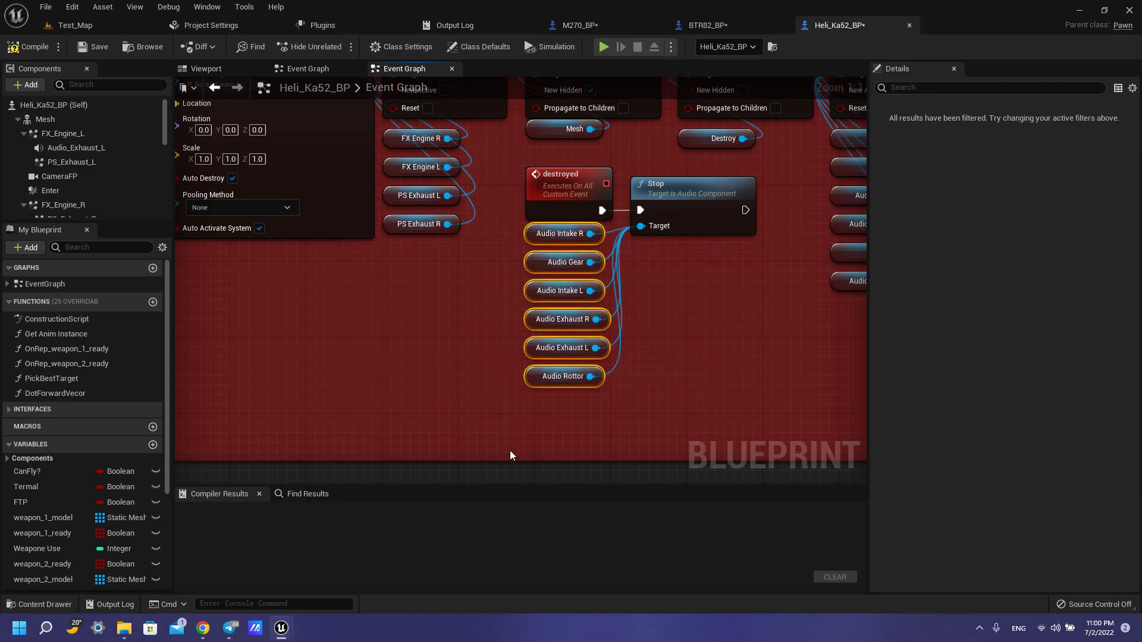